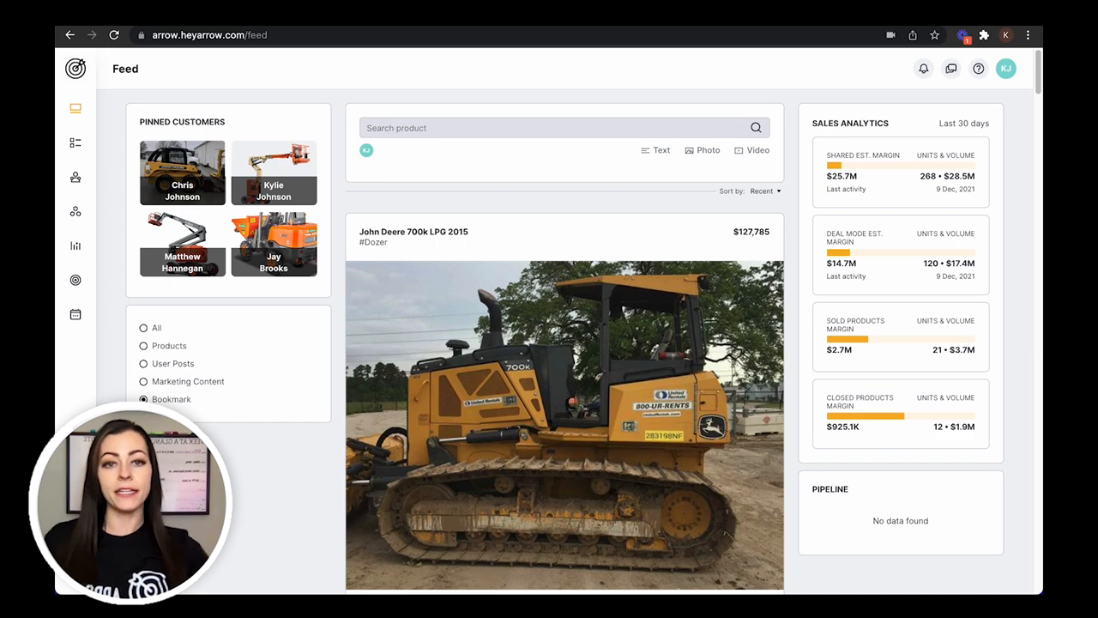
{"action": "mouse_move", "coordinate": [587, 105]}
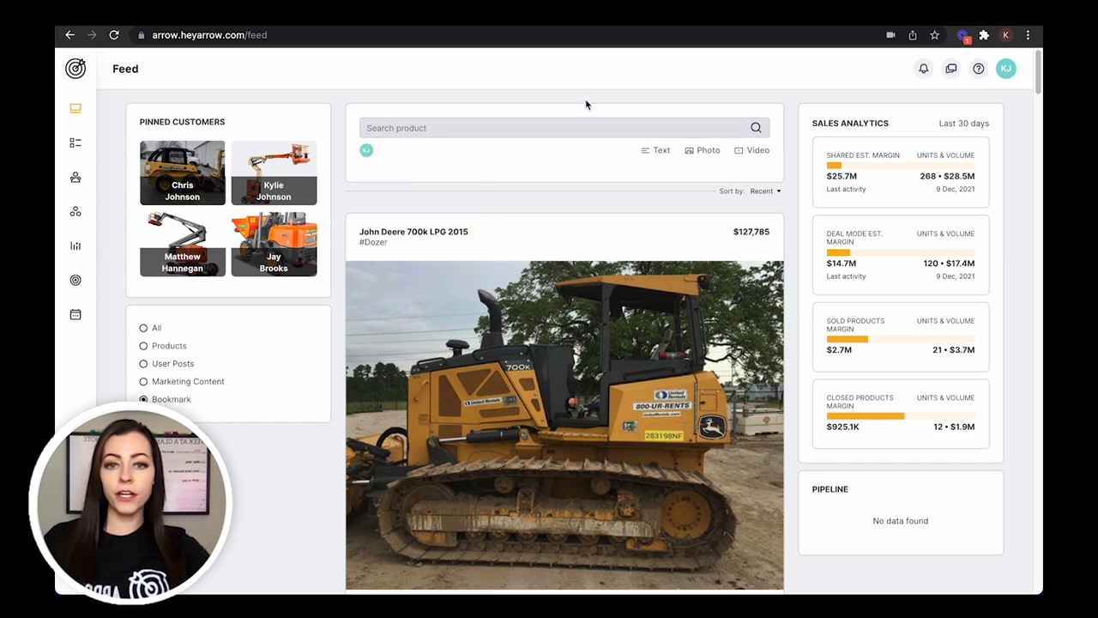
Draft a new text post reading 'Hey sales team - see you this afternoon.'.
{"action": "left_click", "coordinate": [656, 150]}
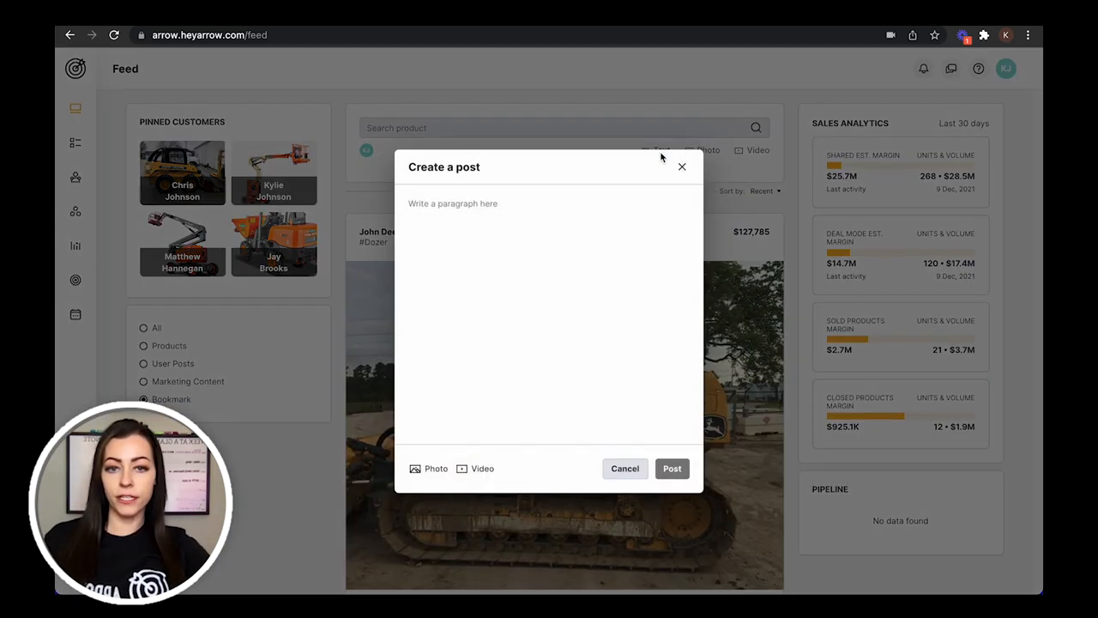
{"action": "type", "text": "H"}
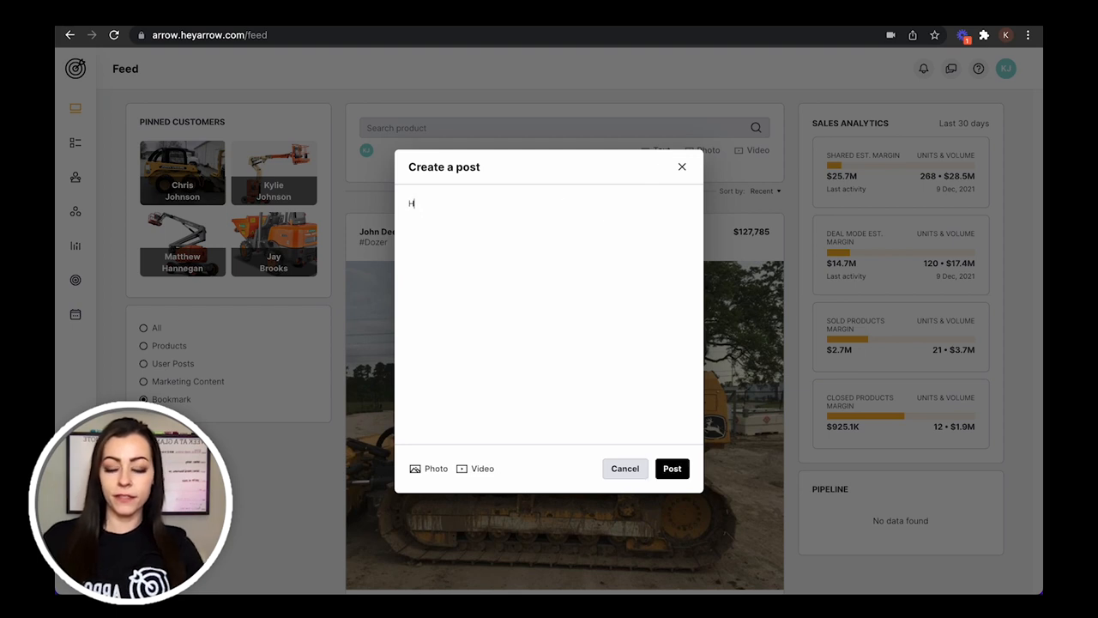
{"action": "type", "text": "ey sales team - see you this afternoon."}
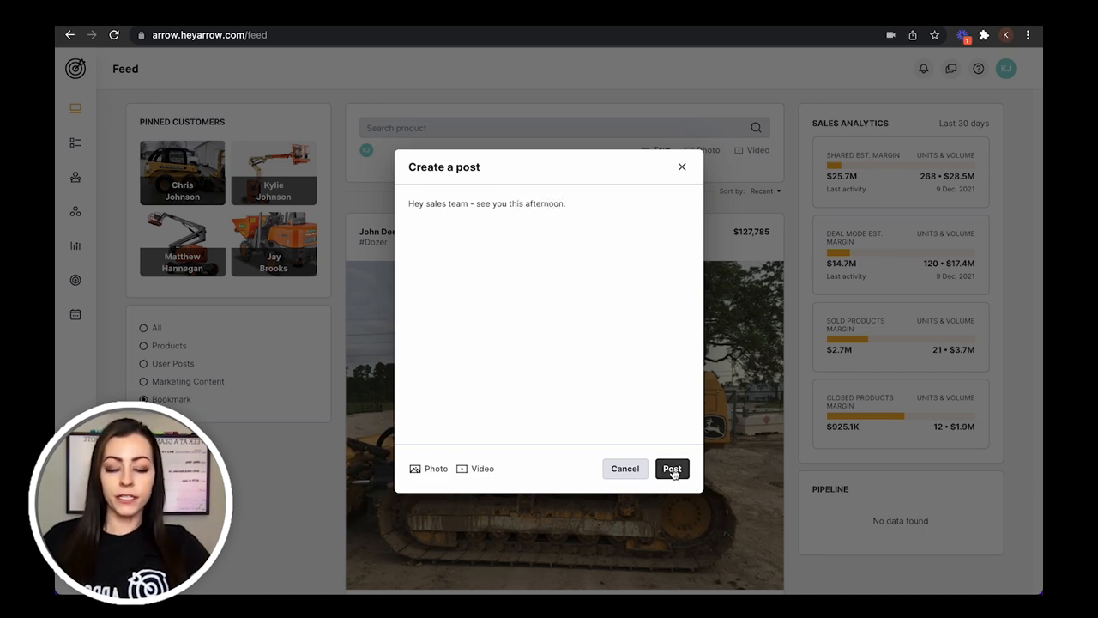
Publish the drafted post to the top of the feed.
{"action": "left_click", "coordinate": [672, 469]}
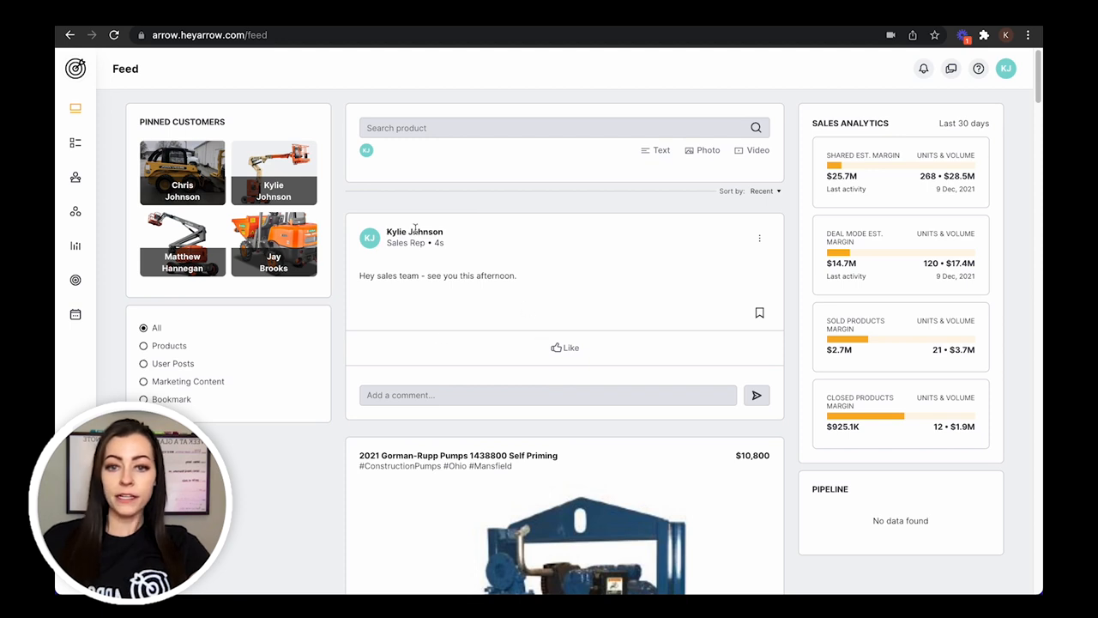
{"action": "mouse_move", "coordinate": [458, 260]}
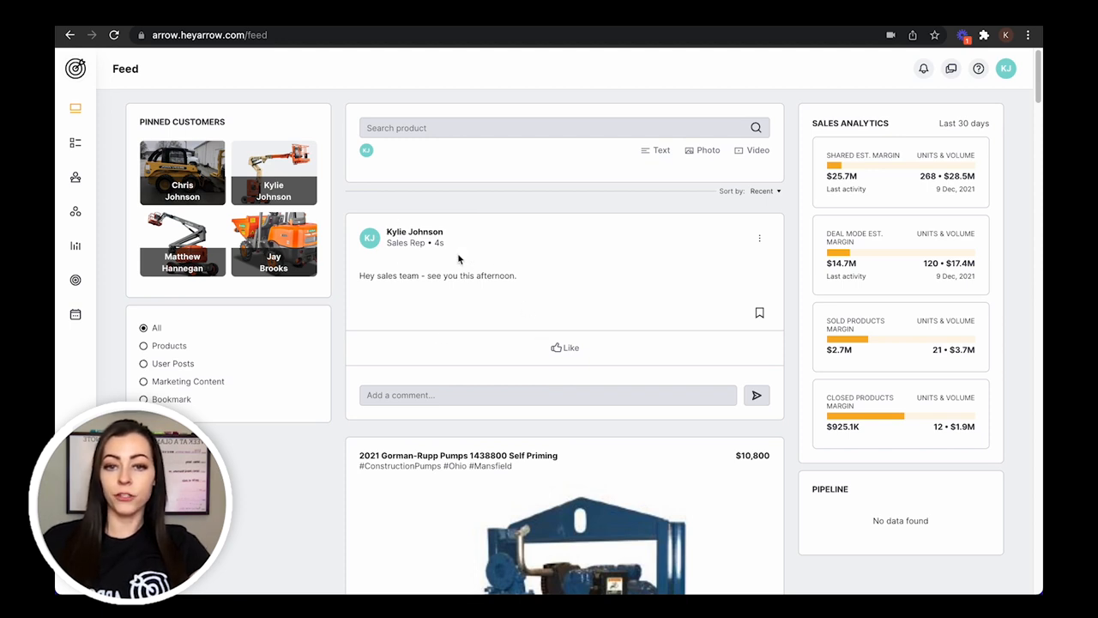
{"action": "mouse_move", "coordinate": [623, 330]}
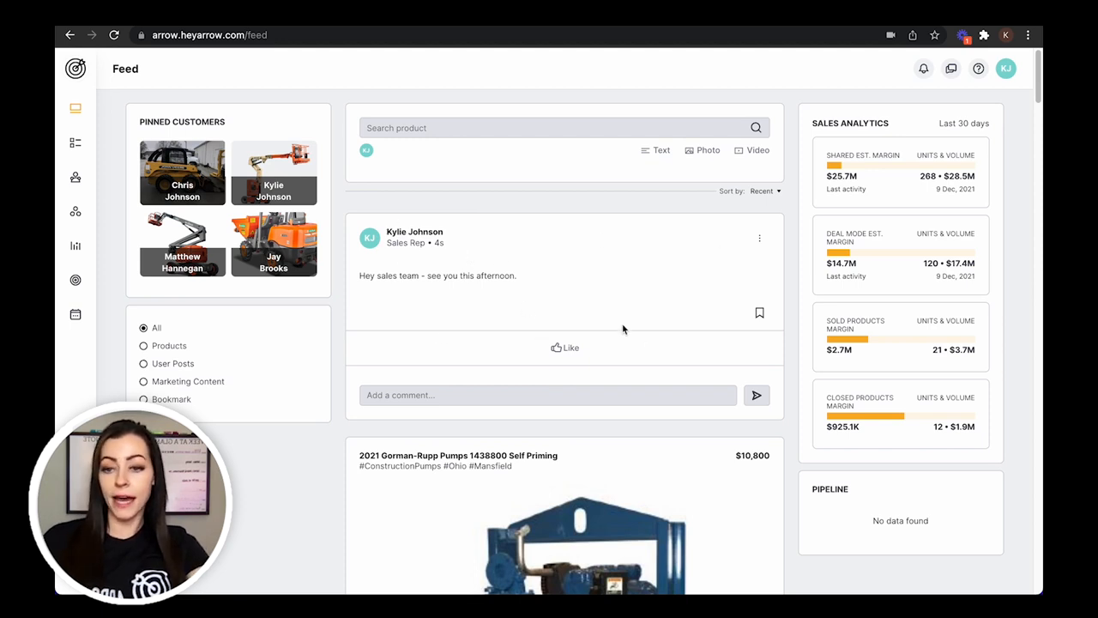
{"action": "mouse_move", "coordinate": [555, 388]}
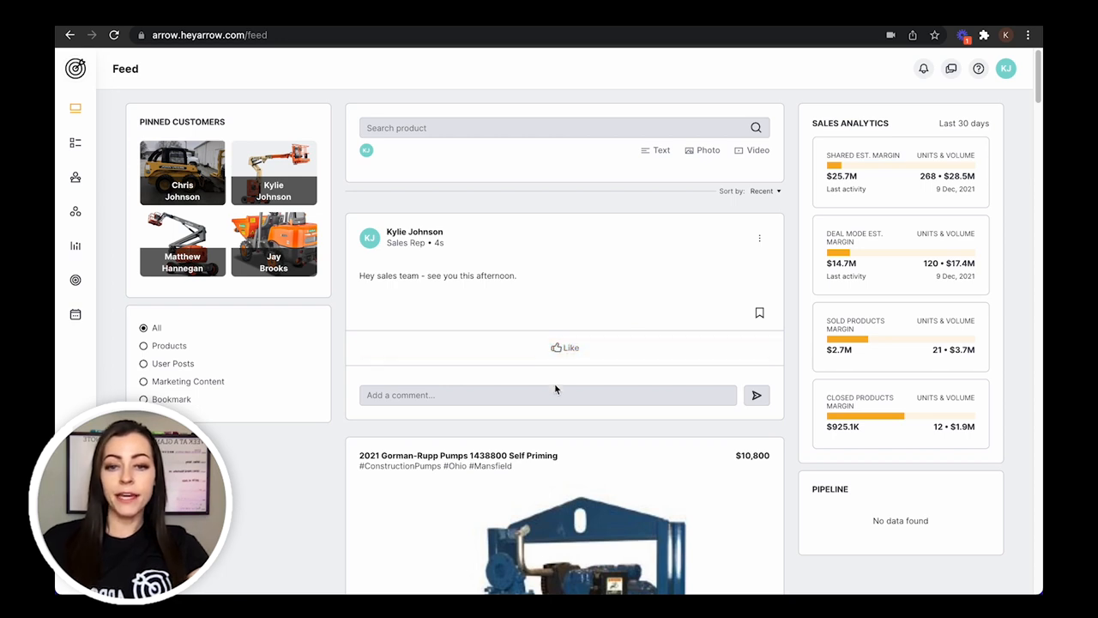